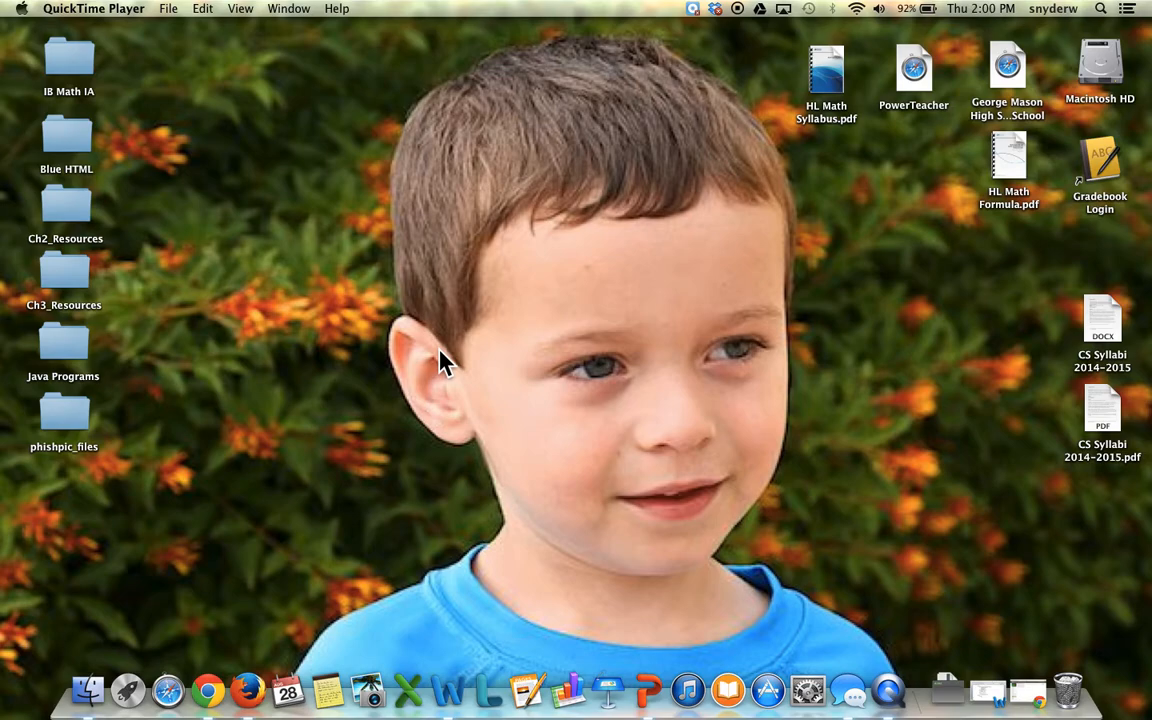
mouse_move(1108, 16)
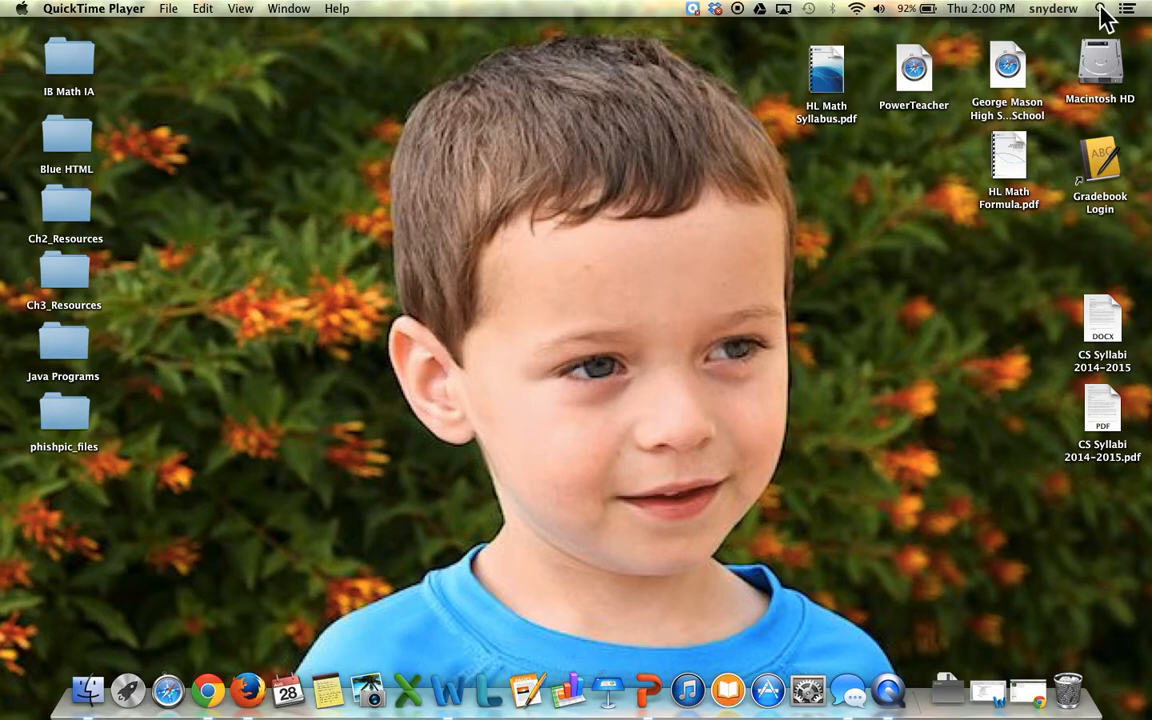
Step: Launch Eclipse from Spotlight by searching for "eclipse"
click(1126, 12)
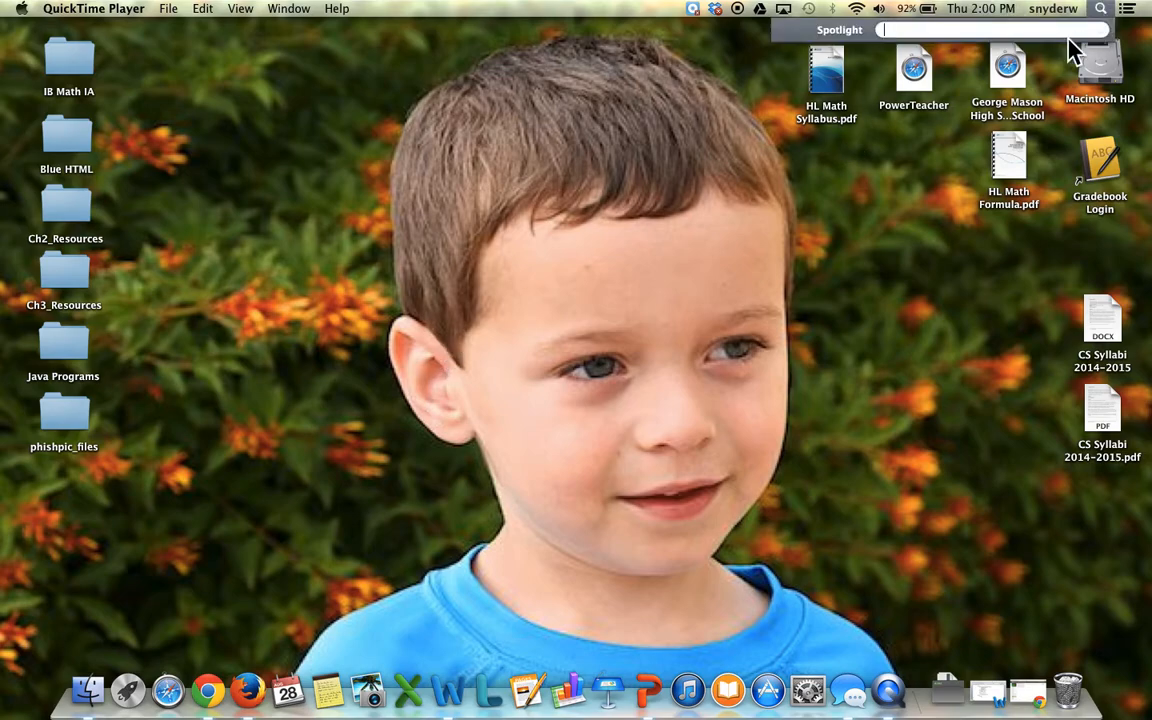
text(eclipse)
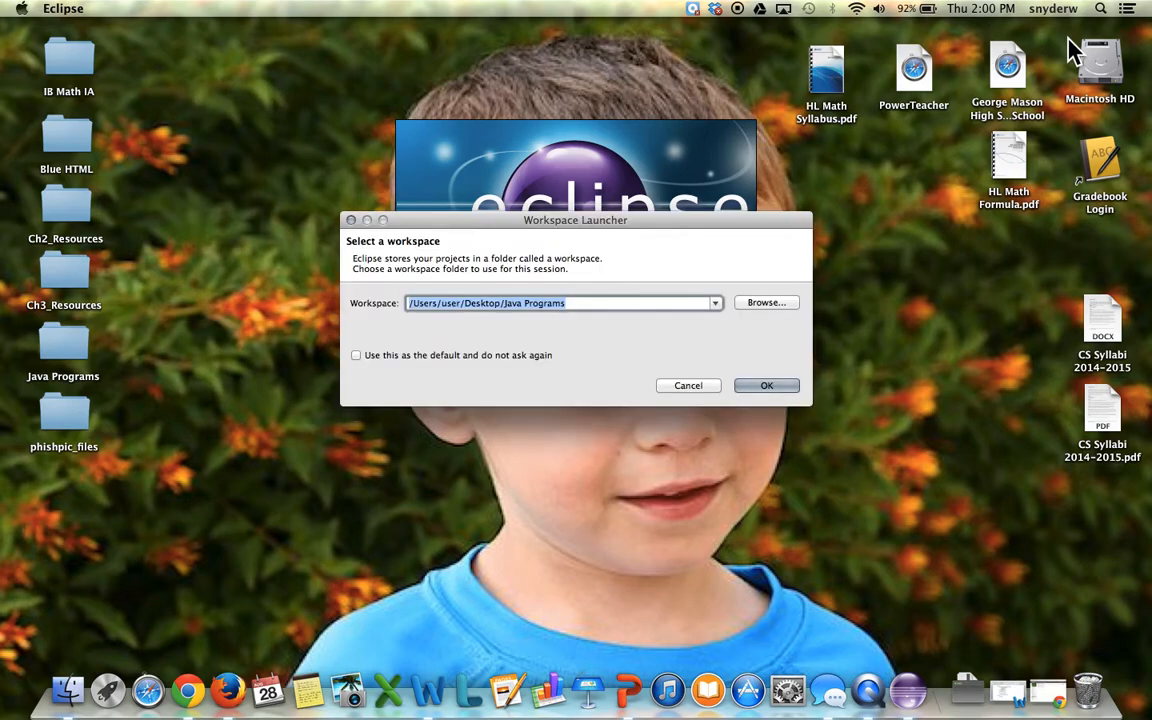
mouse_move(852, 128)
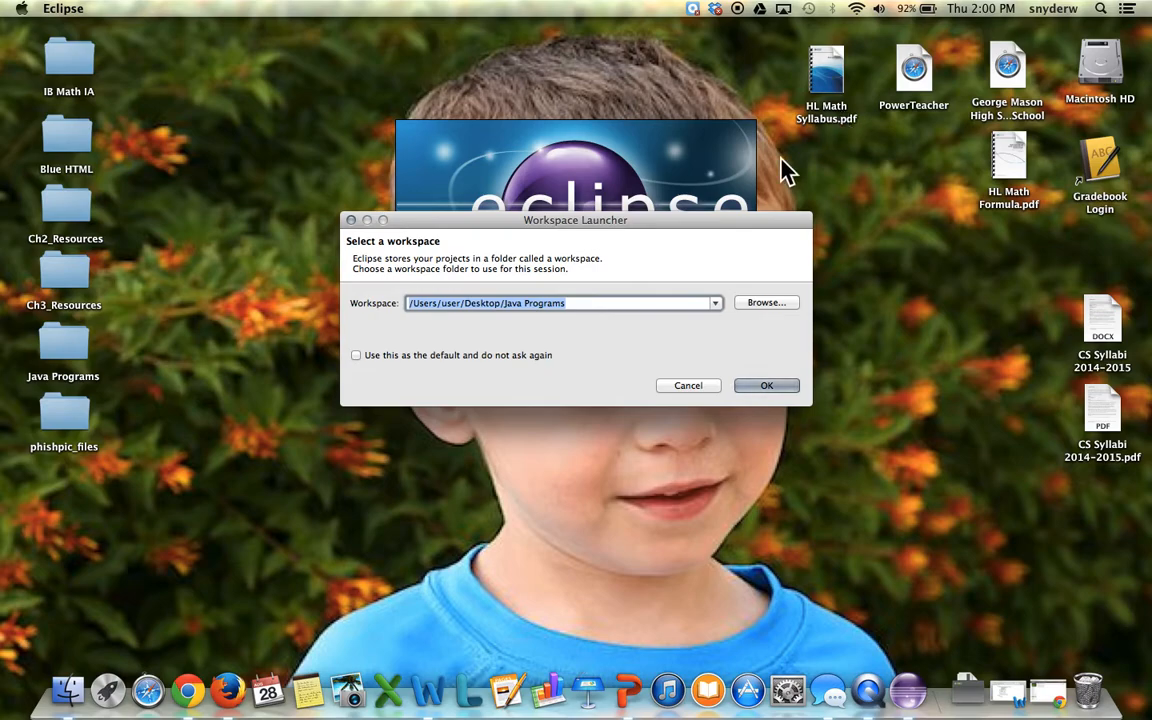
mouse_move(700, 236)
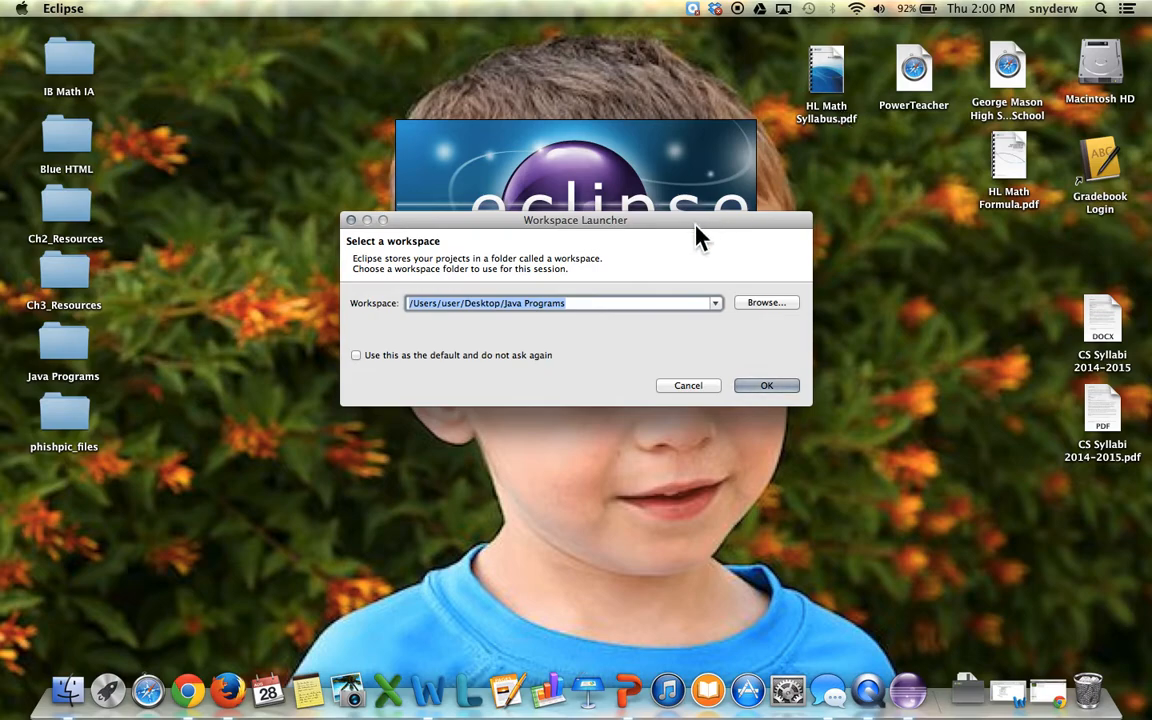
mouse_move(292, 356)
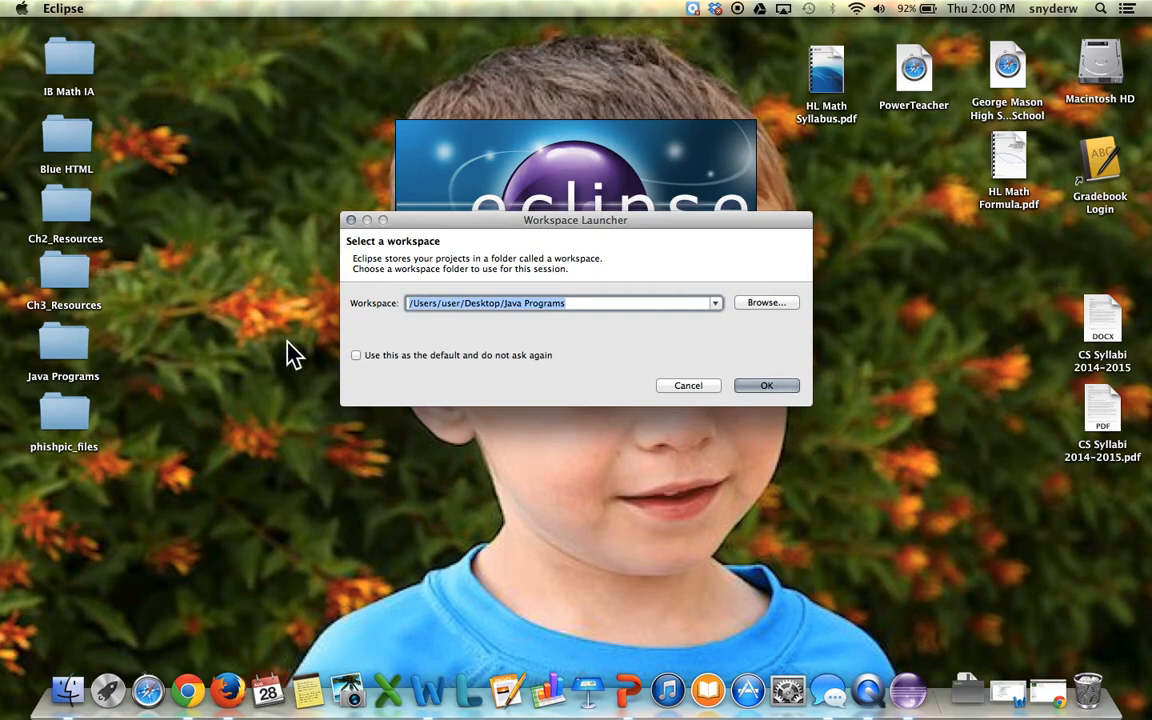
mouse_move(68, 356)
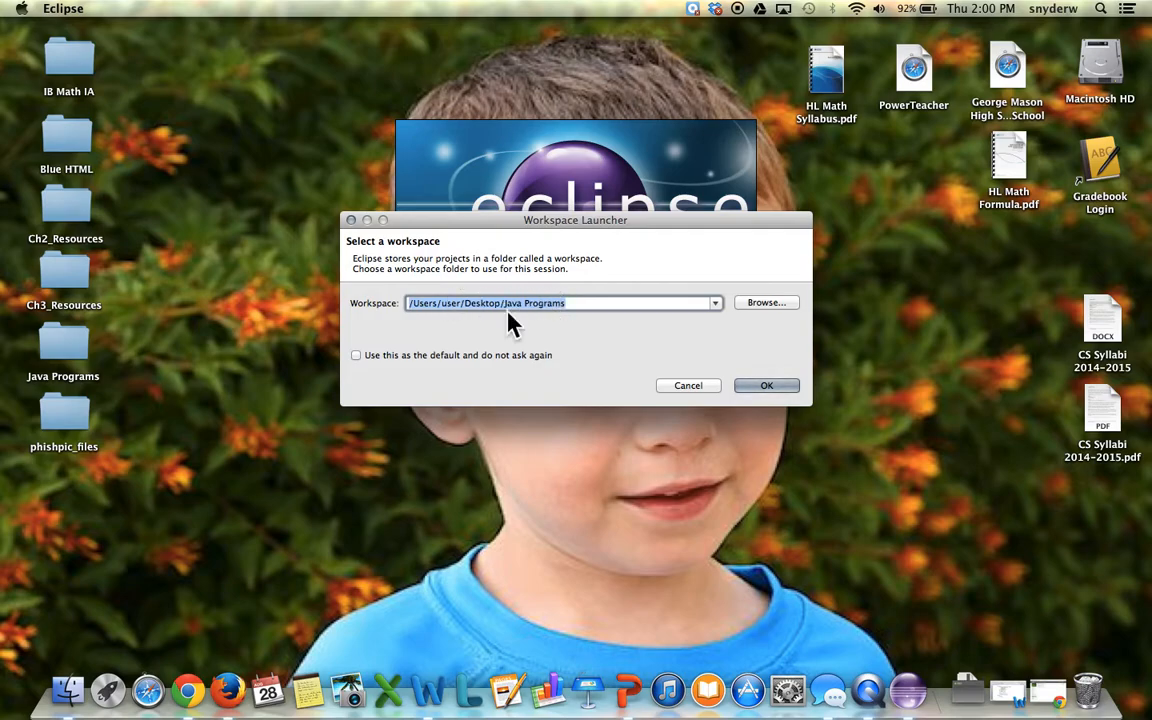
Step: Mark the Desktop Java Programs workspace as the default so Eclipse never asks again
click(356, 356)
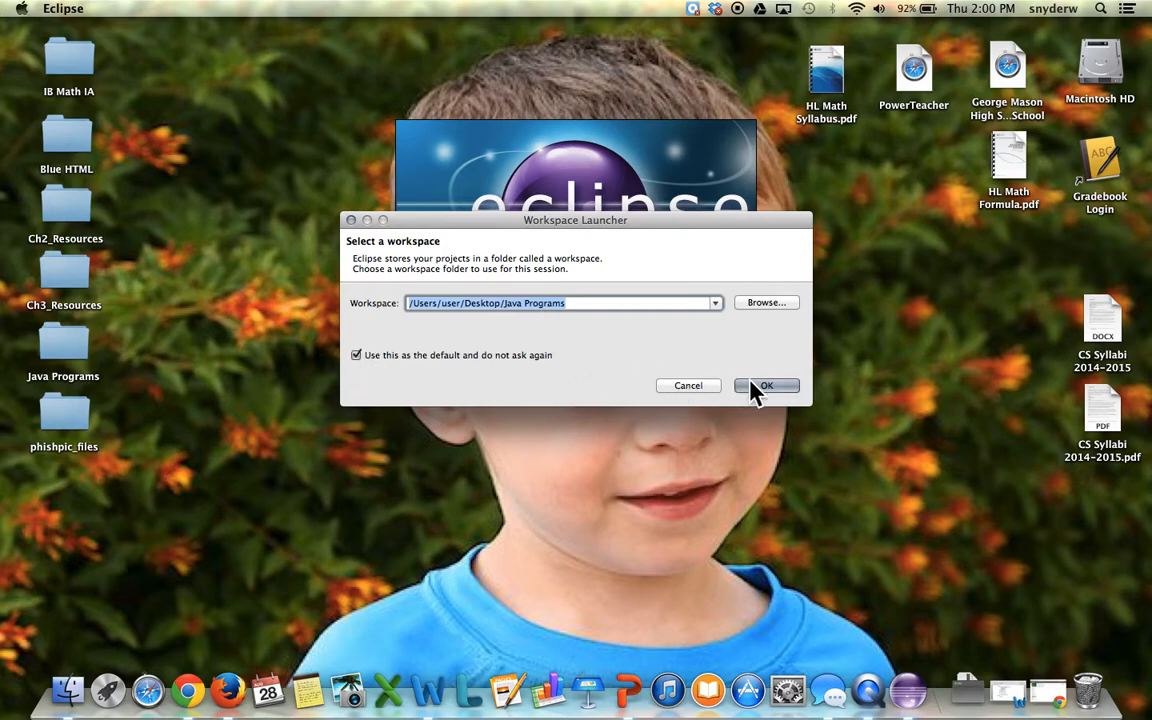
Step: Accept the Java Programs workspace and let Eclipse Kepler load it
click(768, 386)
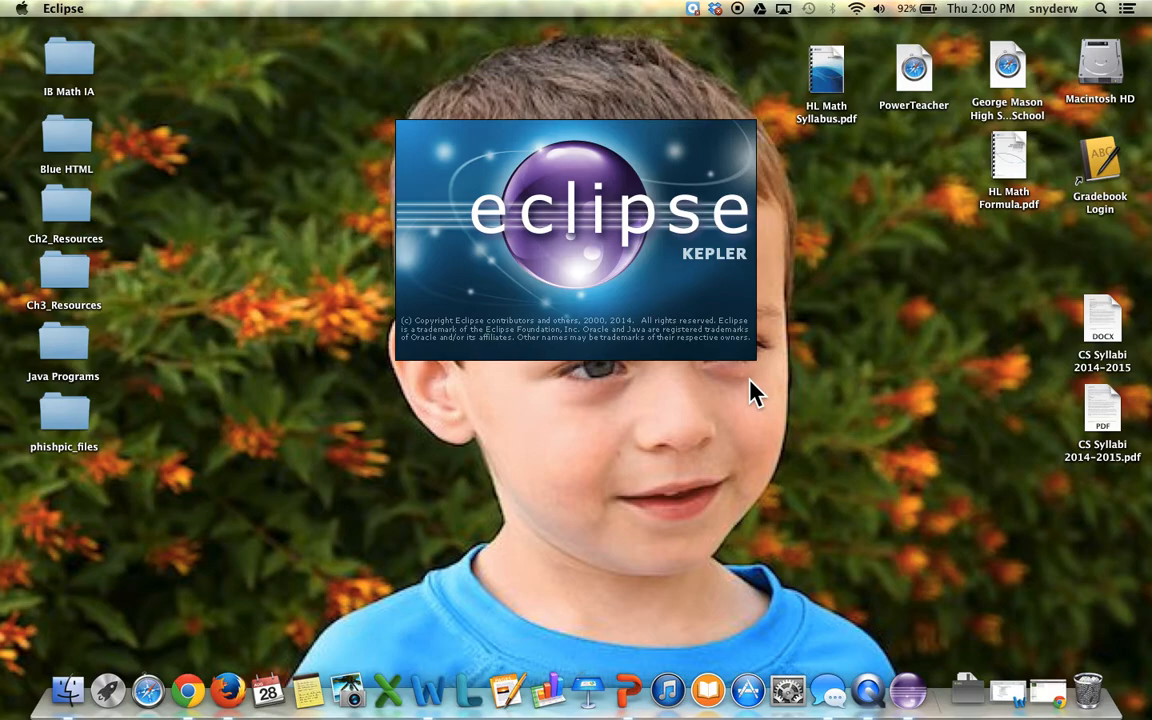
mouse_move(56, 356)
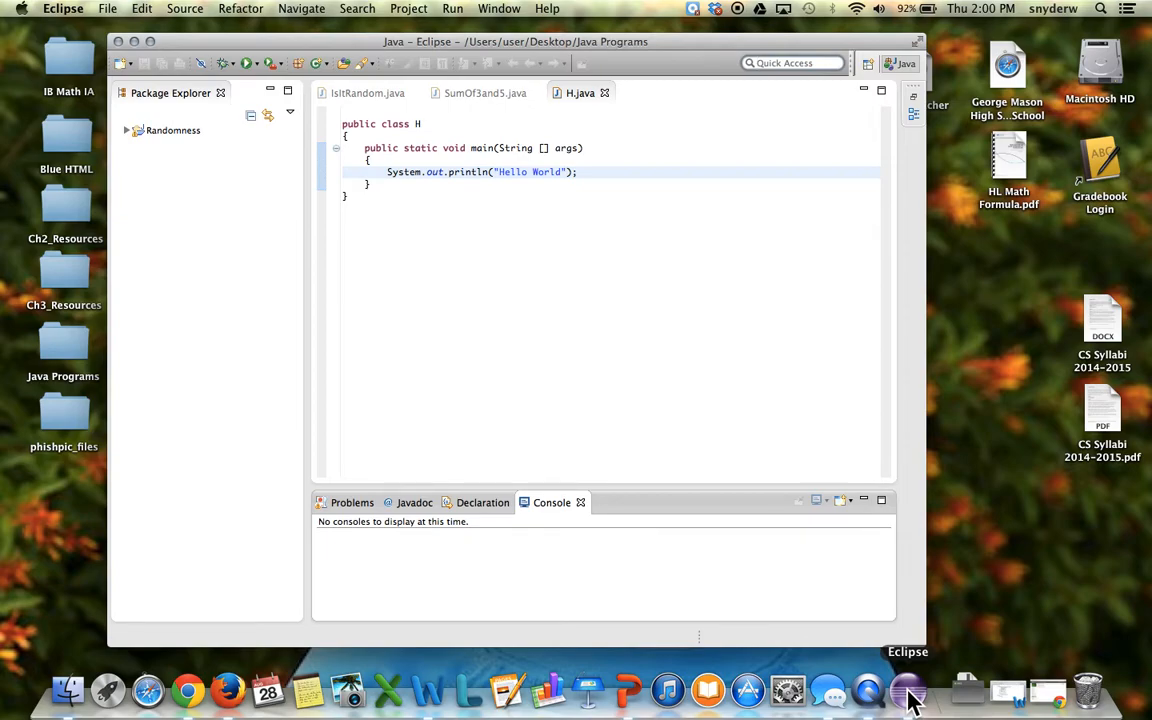
Step: Bring up Eclipse's Dock menu to reach Options > Keep in Dock
right_click(900, 698)
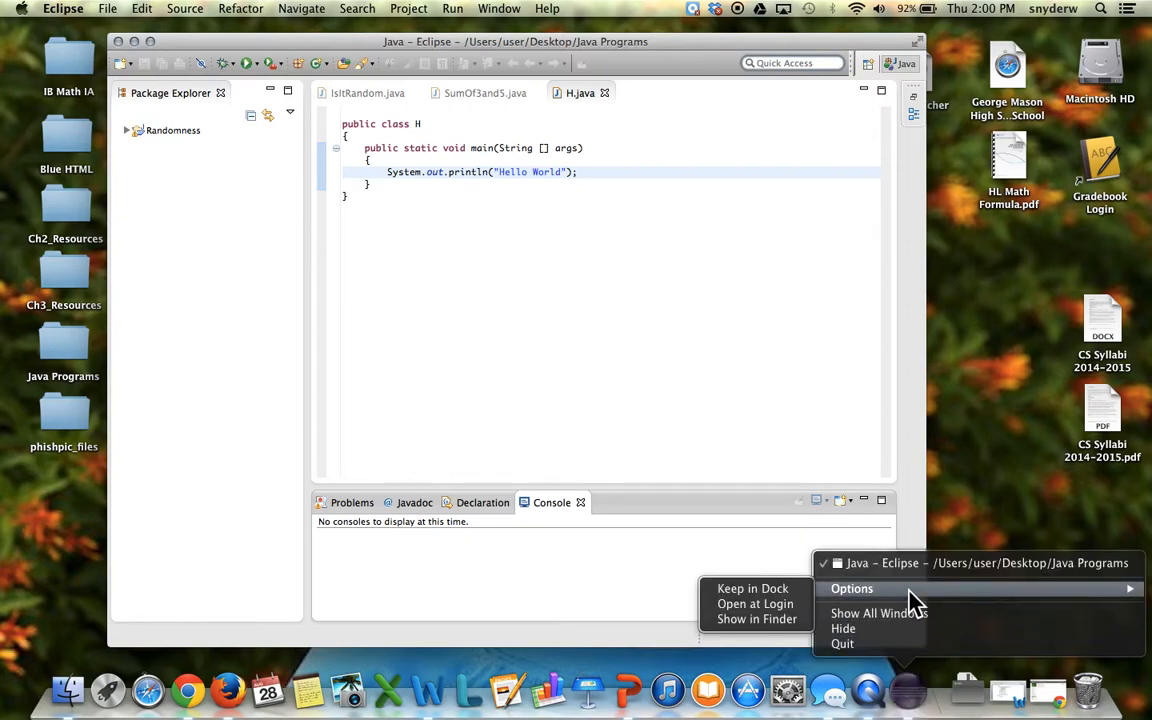
mouse_move(764, 604)
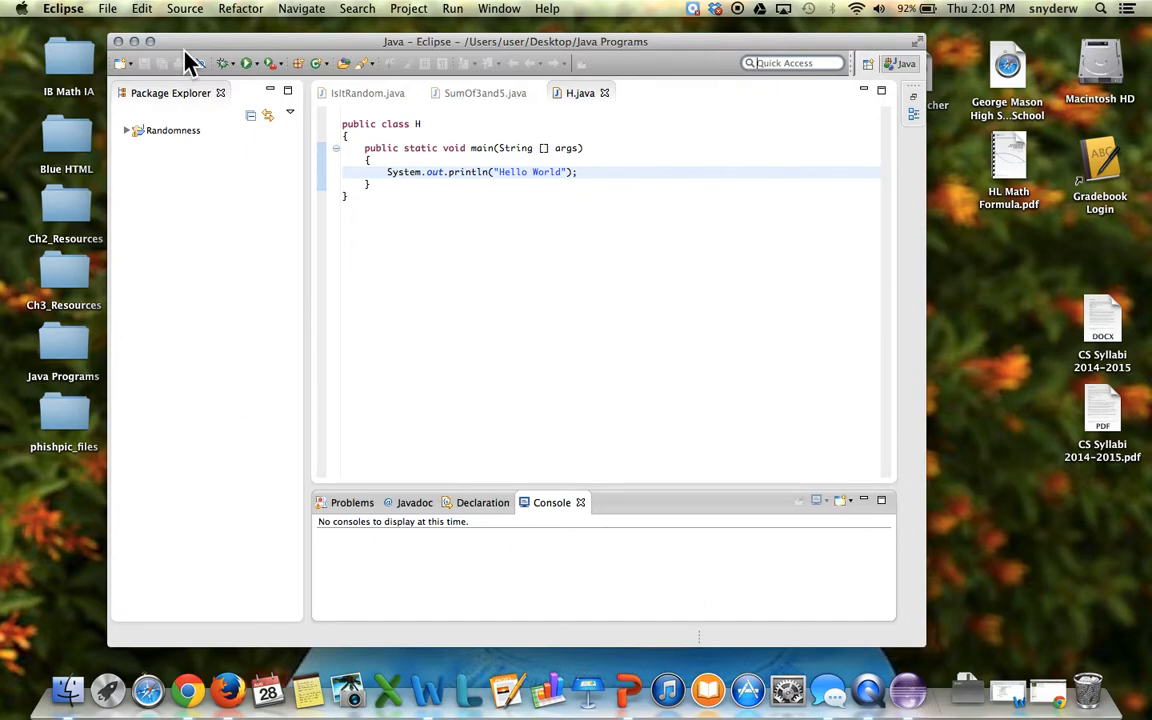
mouse_move(240, 122)
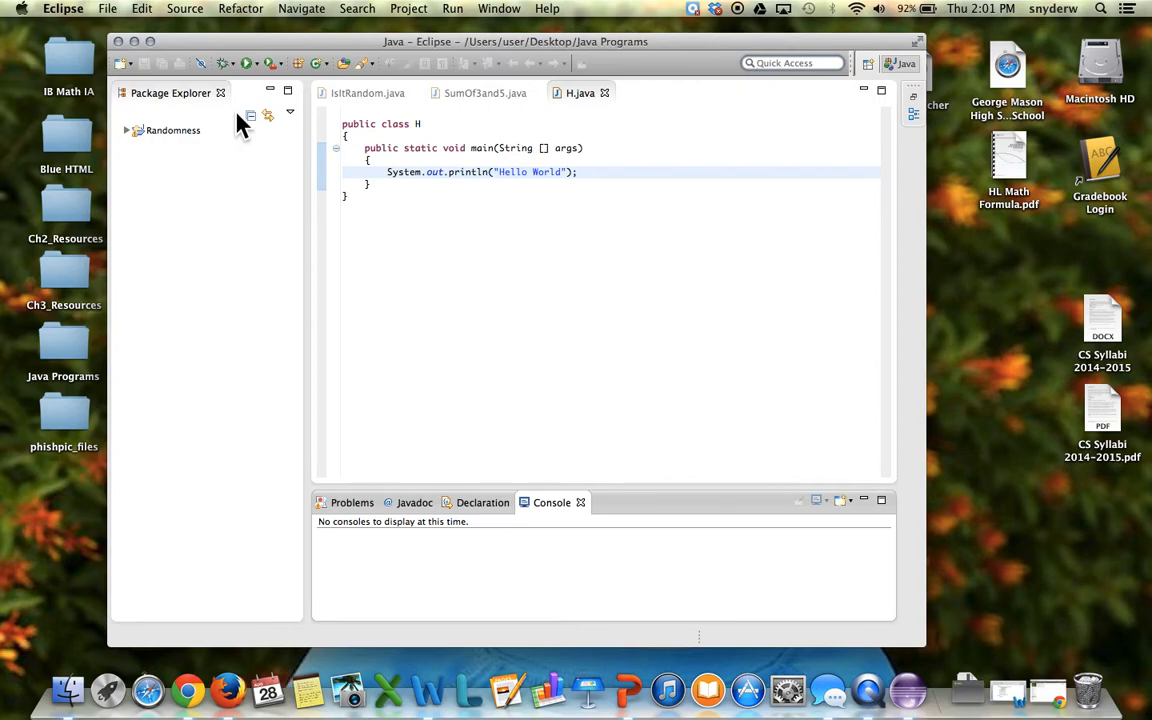
mouse_move(748, 10)
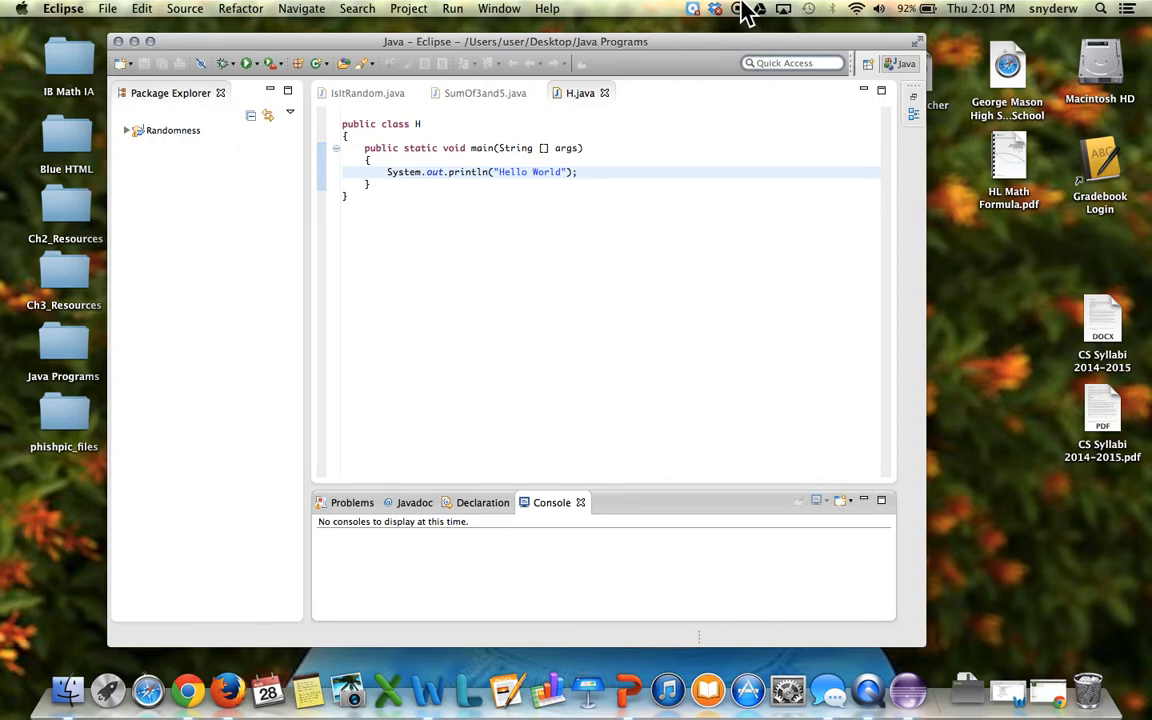